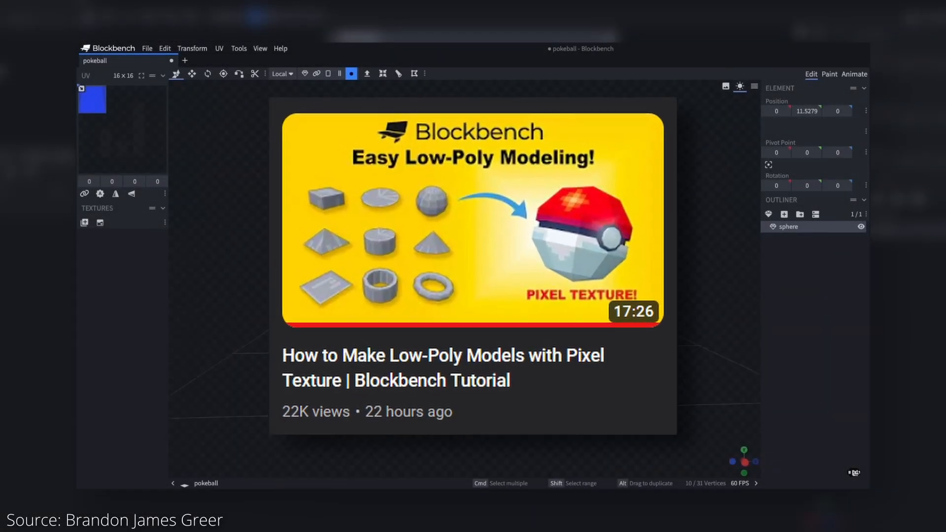
Duplicate the pokeball half-sphere and flip the copy upside down via Transform > Flip Y.
right_click(467, 205)
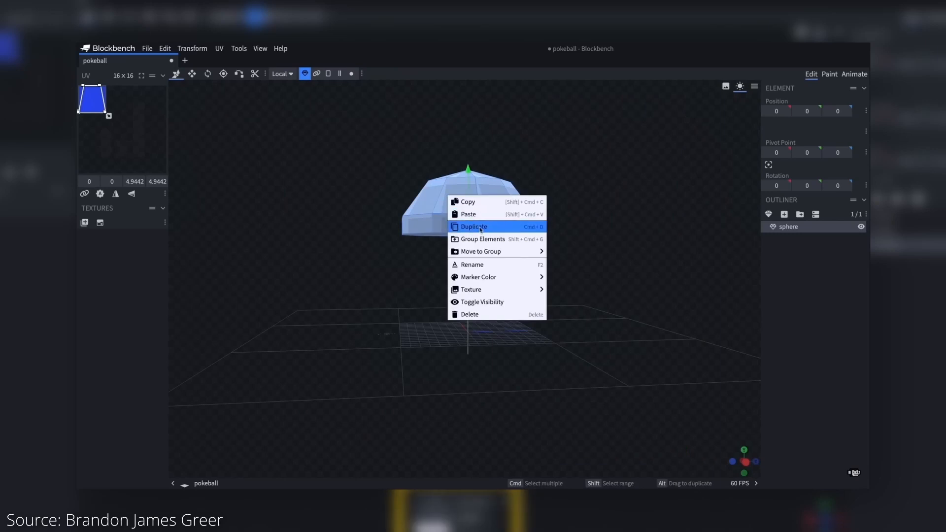
left_click(473, 226)
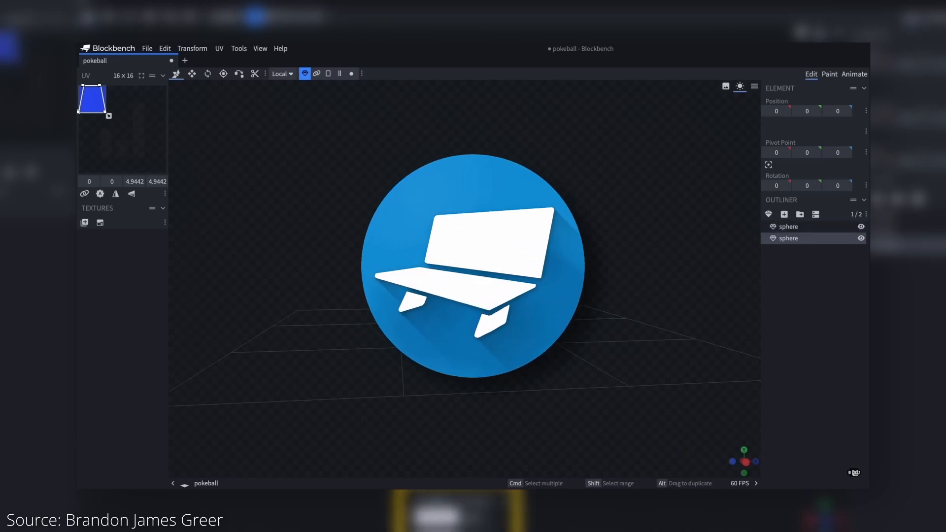
left_click(192, 48)
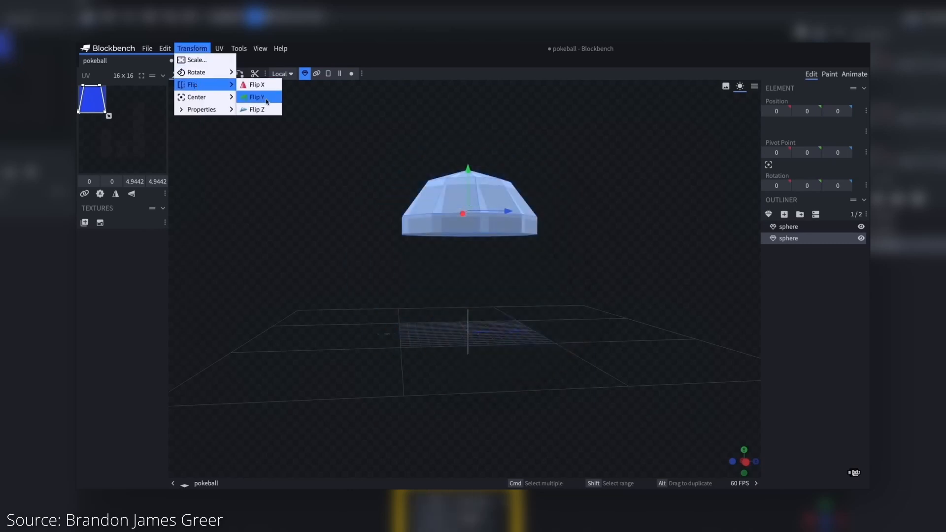
left_click(255, 98)
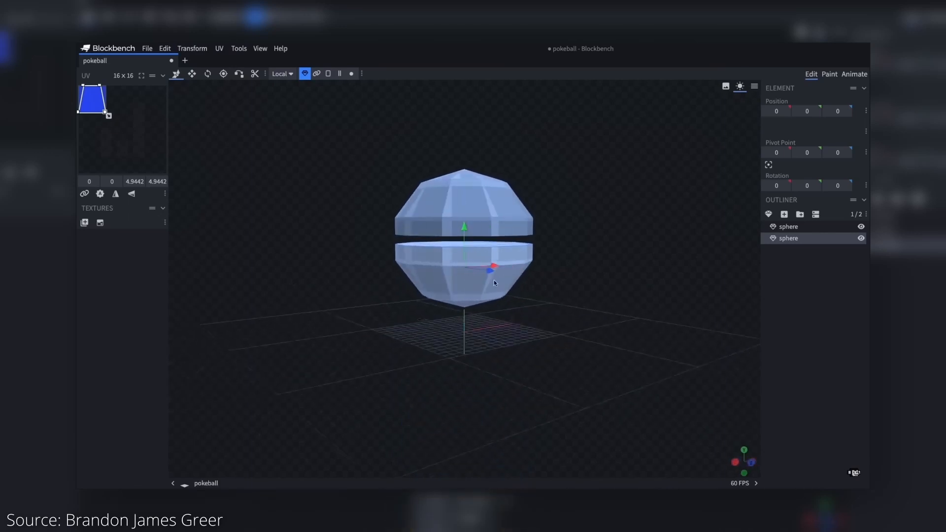
Switch to the Generic Model project containing the untextured octagonal can.
left_click(829, 74)
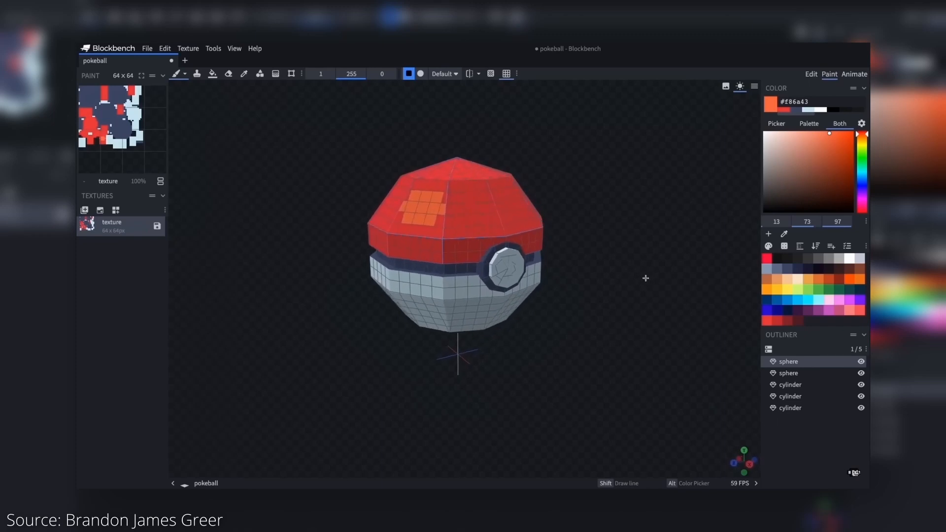
left_click(862, 139)
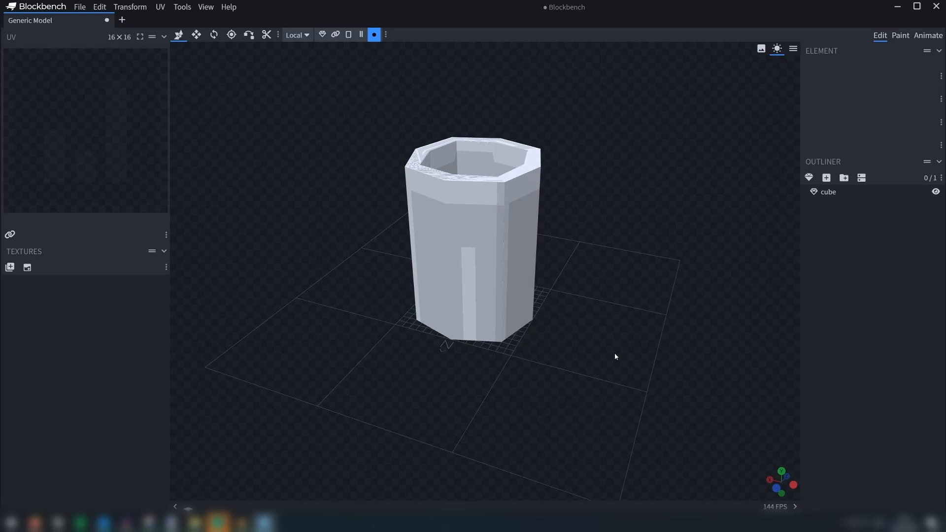
Import RustyMetal.png as a texture in the Textures panel.
left_click(10, 267)
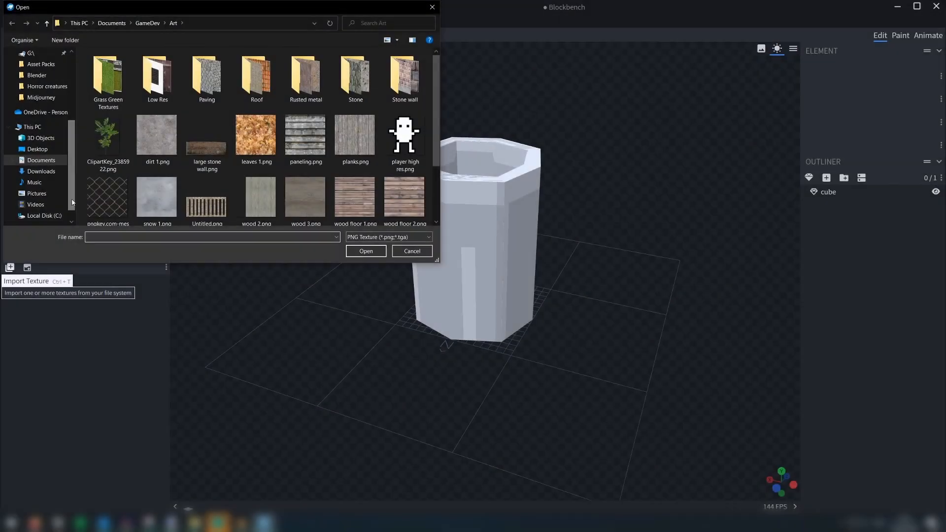
left_click(365, 251)
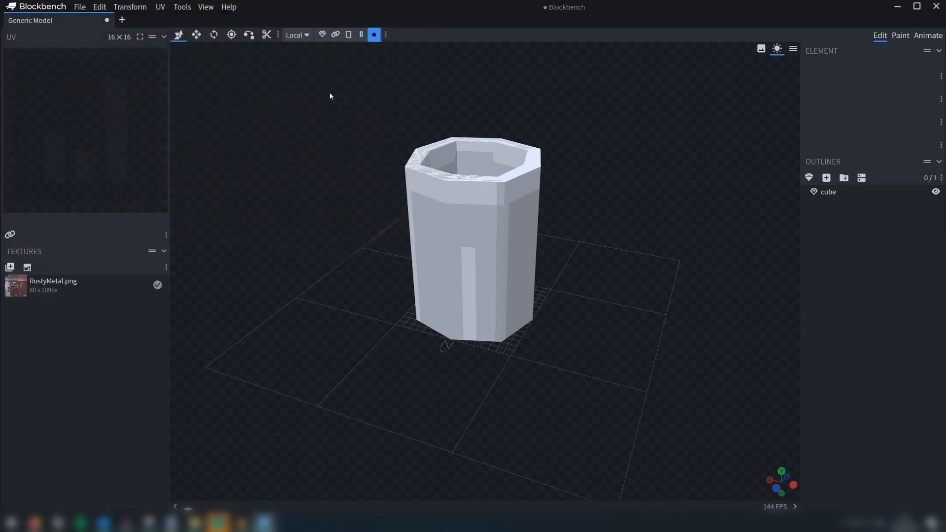
mouse_move(348, 35)
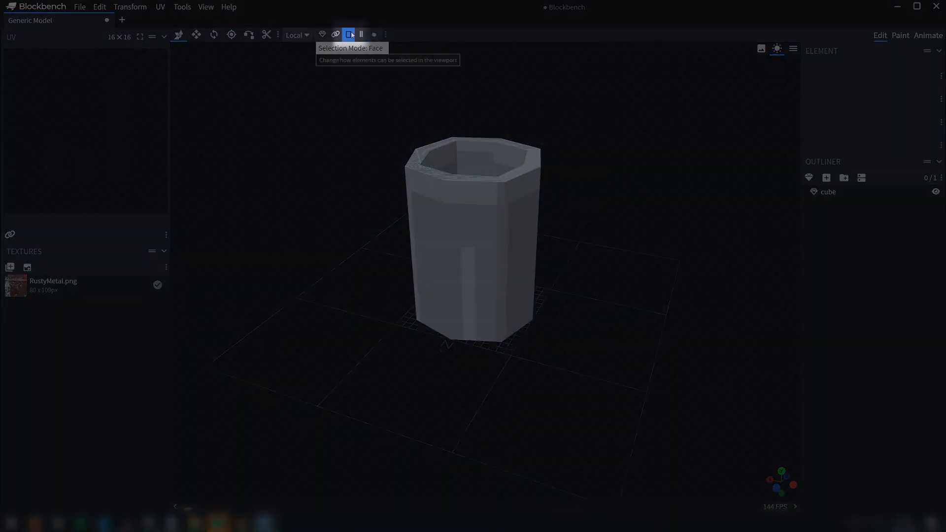
Set selection mode to Face and apply RustyMetal.png to the can's faces.
left_click(512, 242)
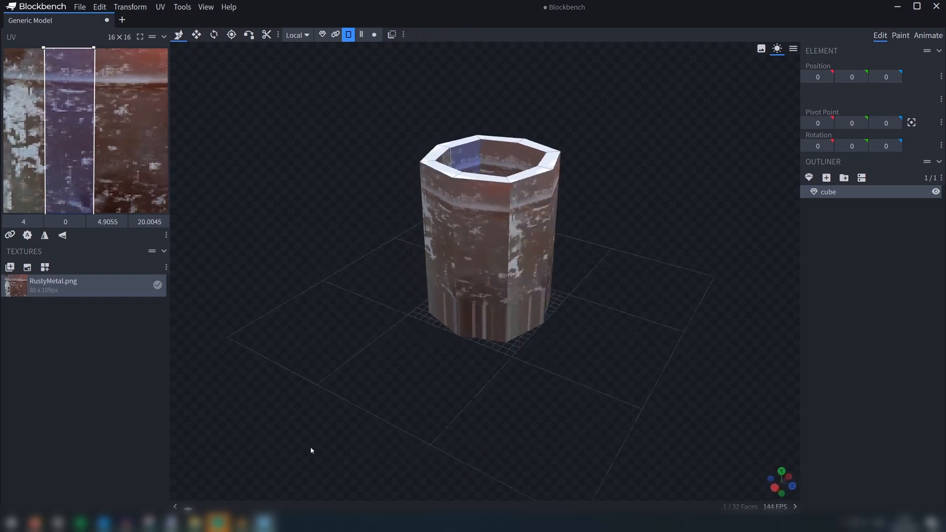
Shrink one side face's UV rectangle to a smaller patch of the rust texture.
left_click_drag(310, 451, 257, 453)
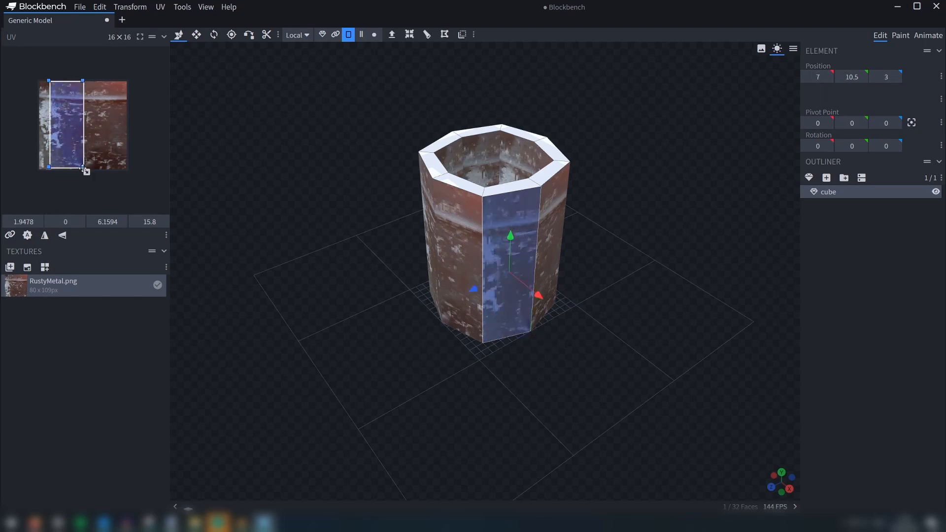
left_click_drag(83, 168, 65, 108)
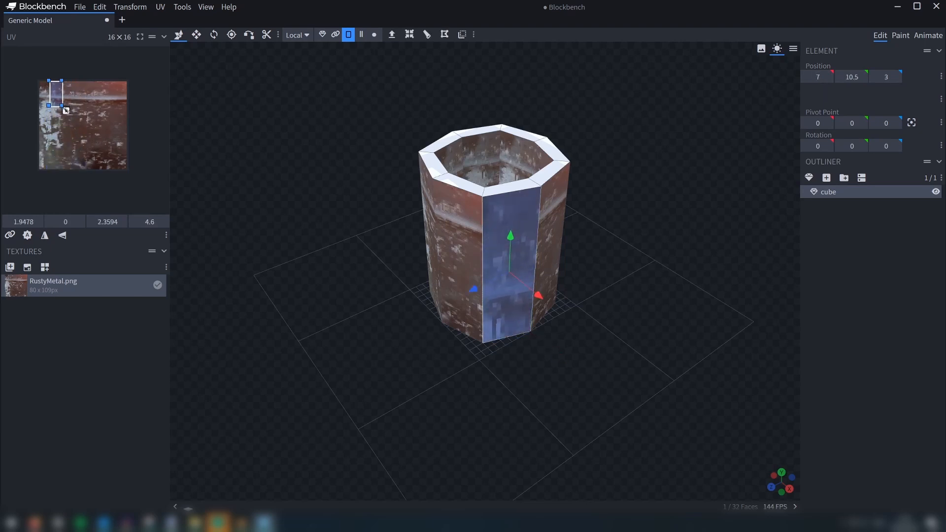